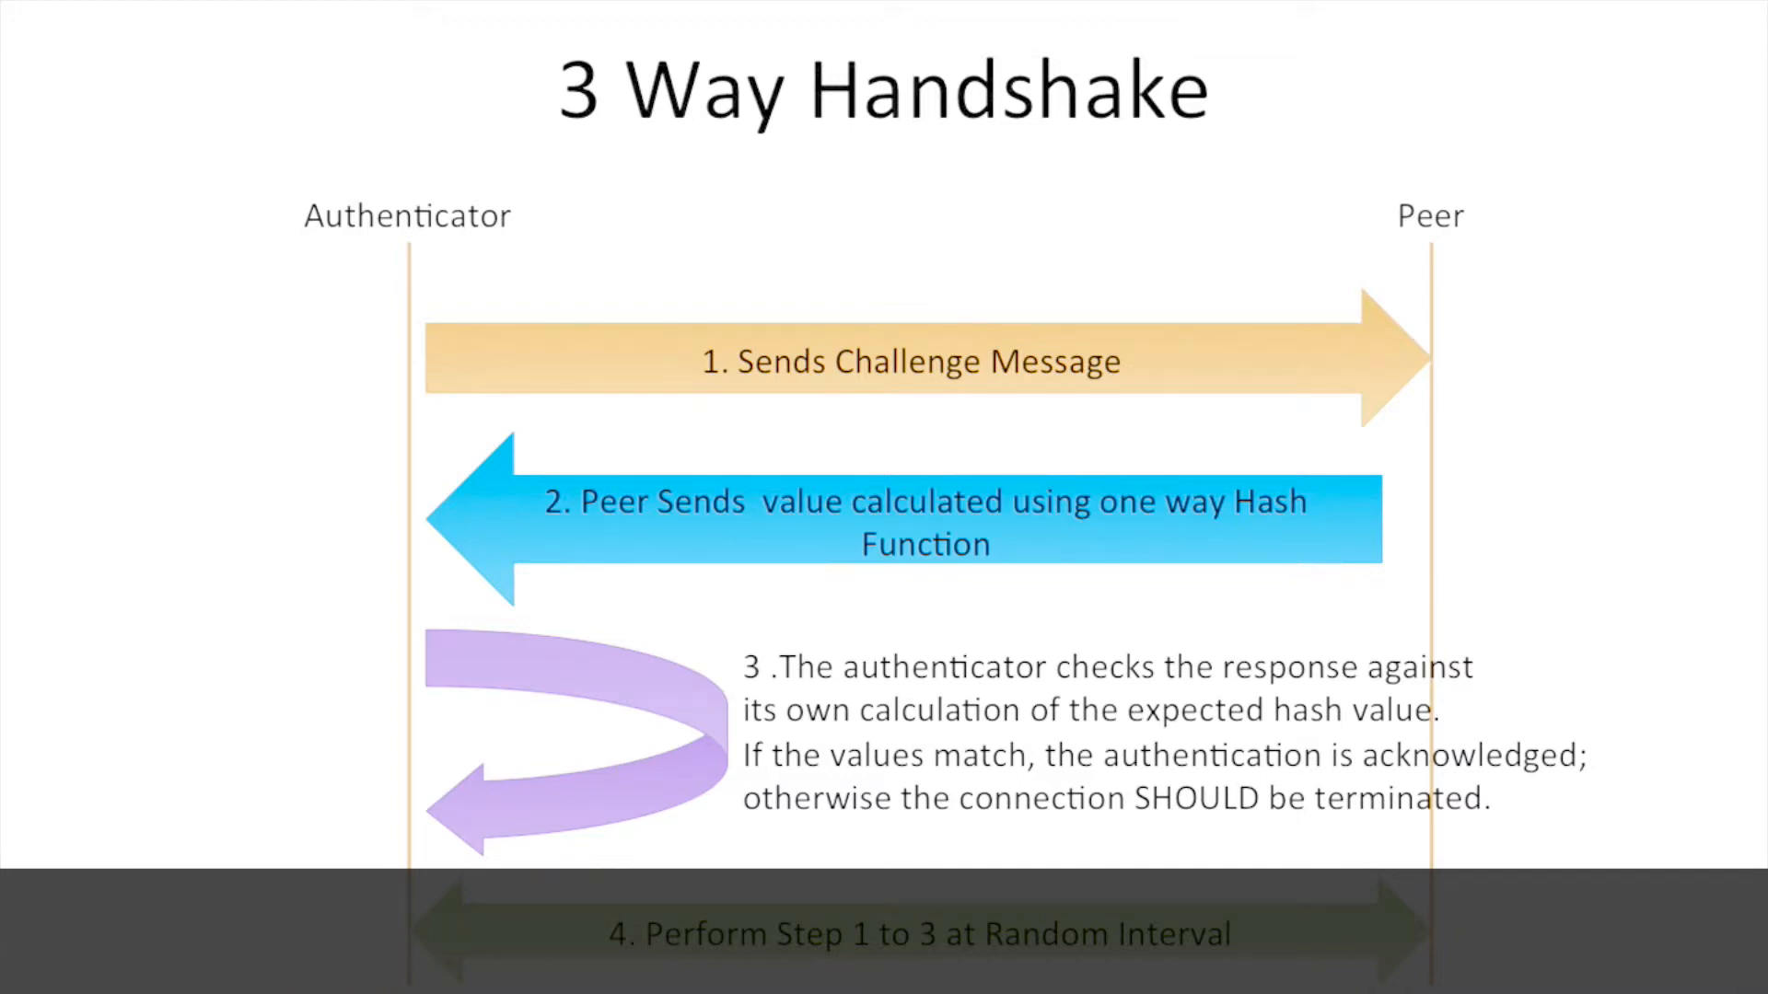
# Advance from the 3 Way Handshake slide to the Packet Format :: Code slide.
pyautogui.press('right')
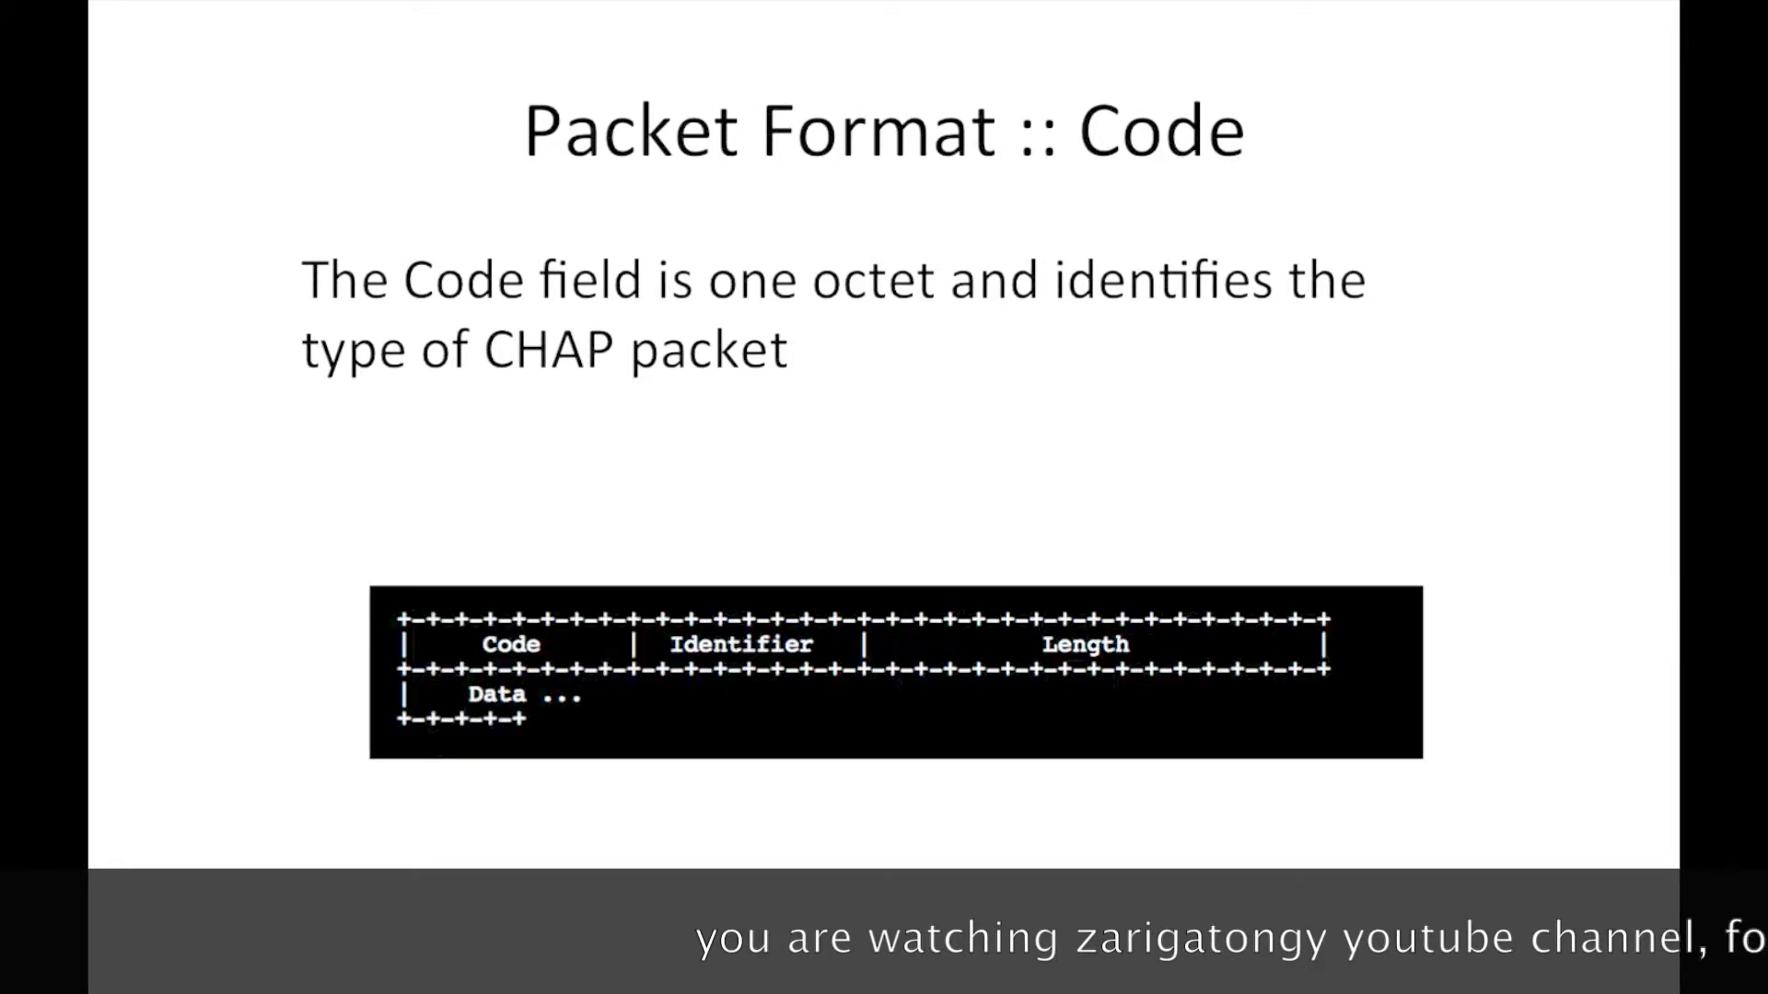